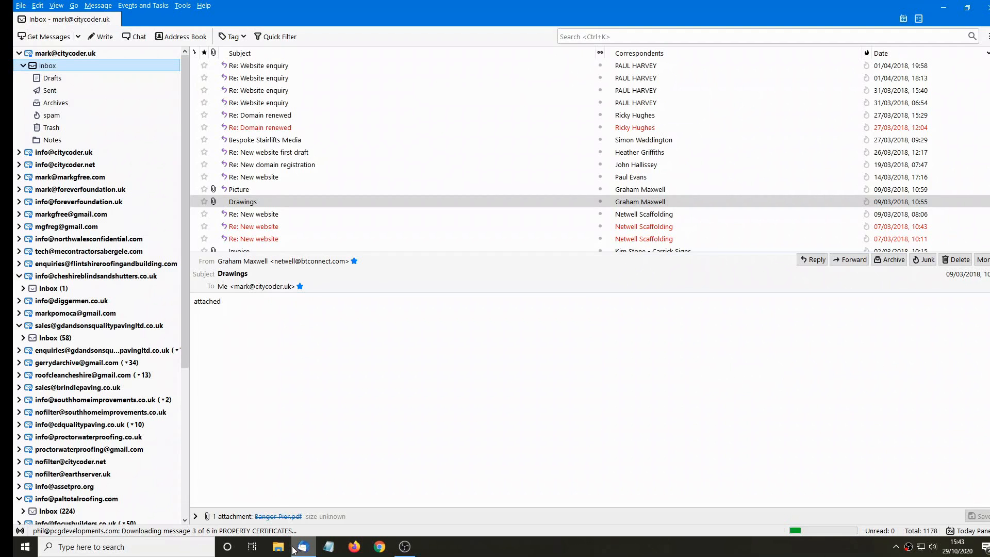
- Open the empty Citycoder folder under Local Folders in the folder pane
scroll(down, 3)
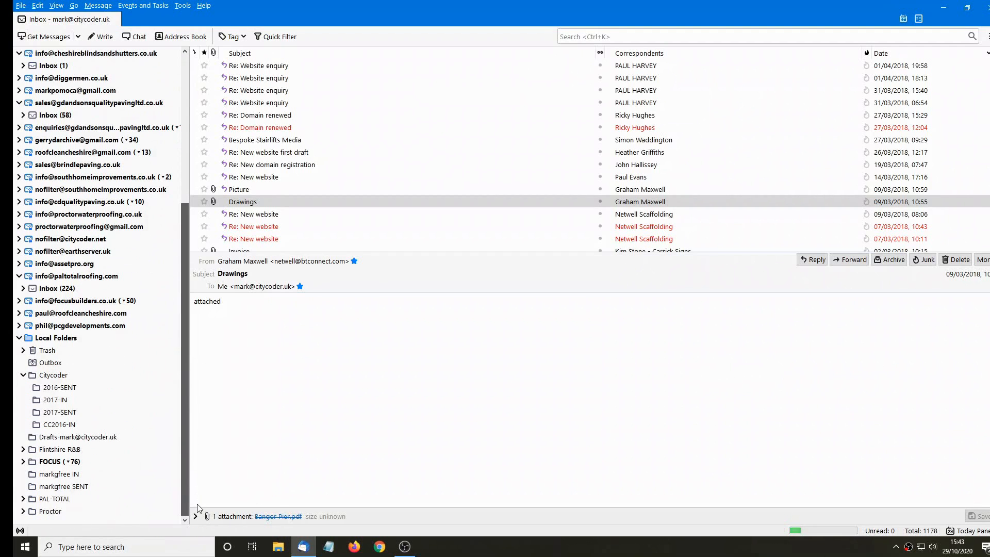
click(56, 337)
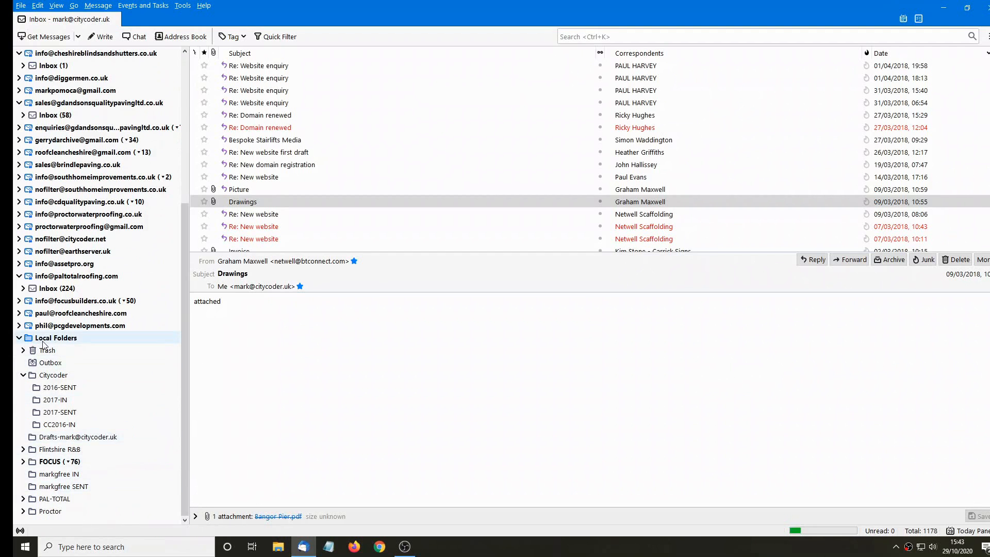
click(55, 337)
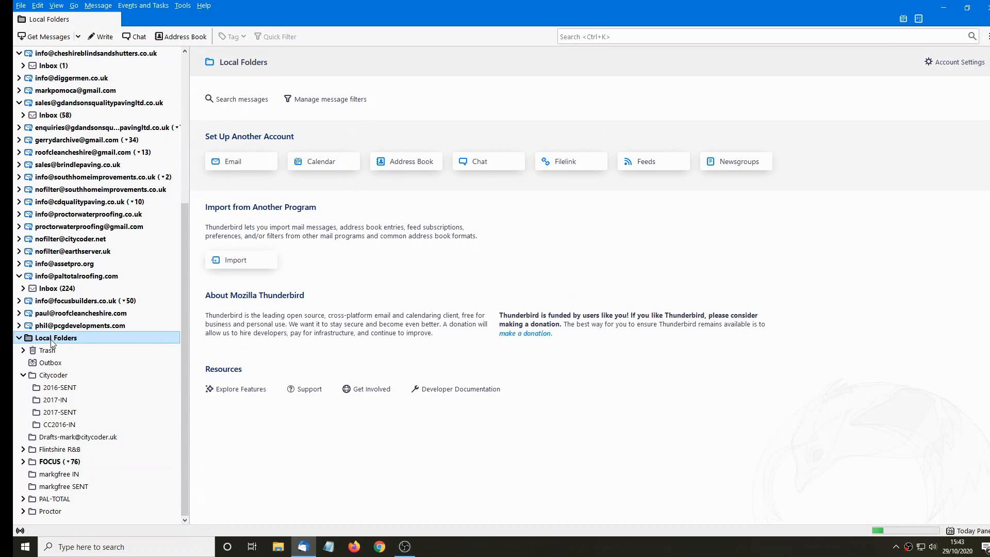
click(53, 375)
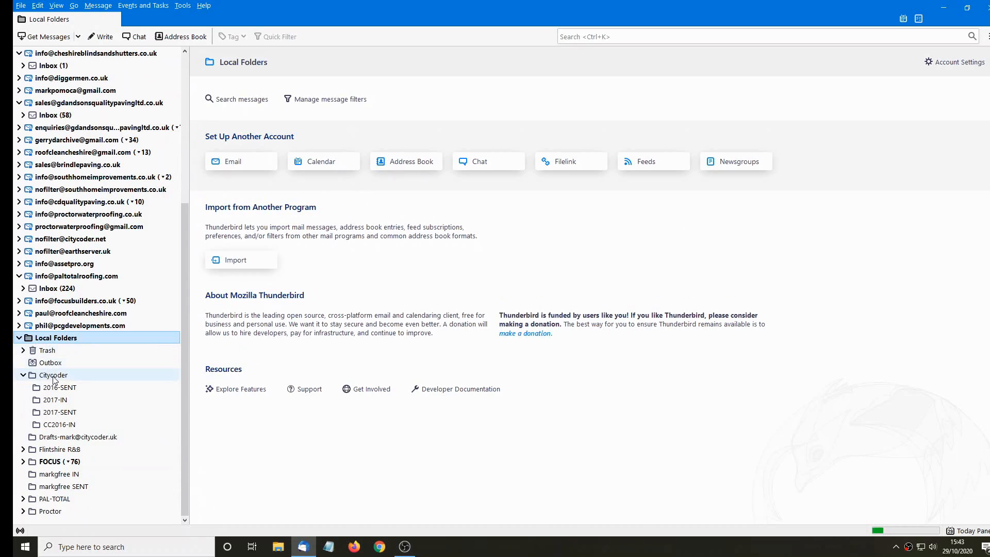
click(53, 375)
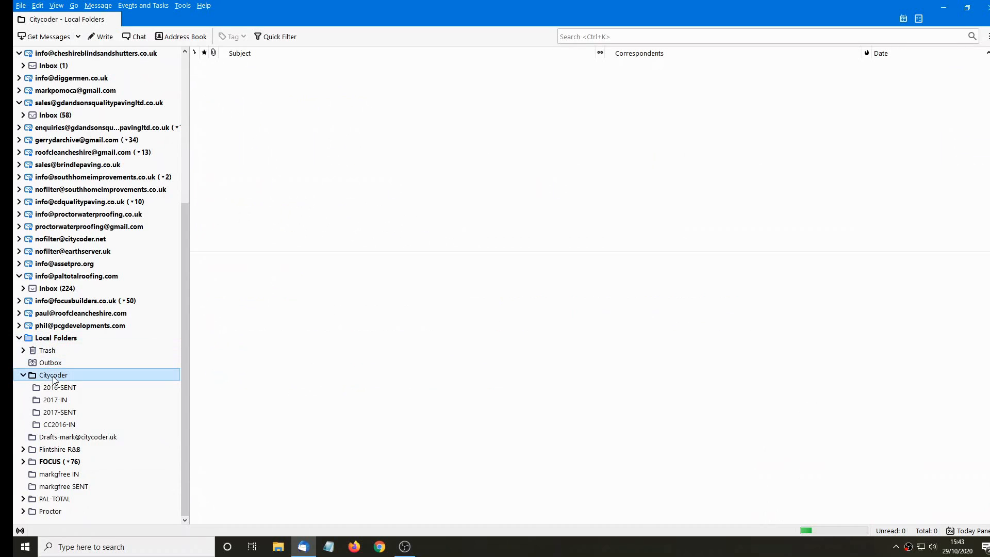
- Create a subfolder named 2018-SENT inside Citycoder and open the empty new folder
right_click(53, 375)
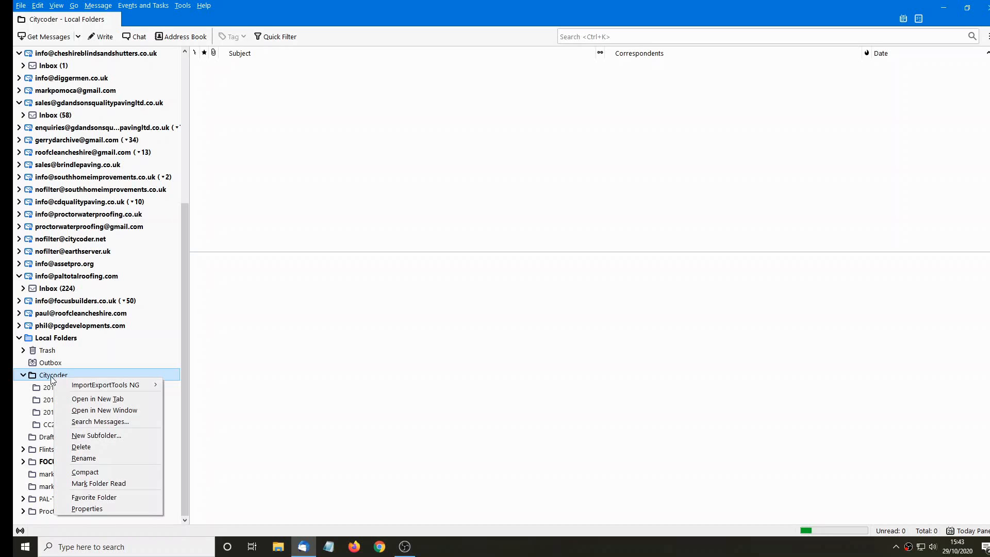
mouse_move(96, 435)
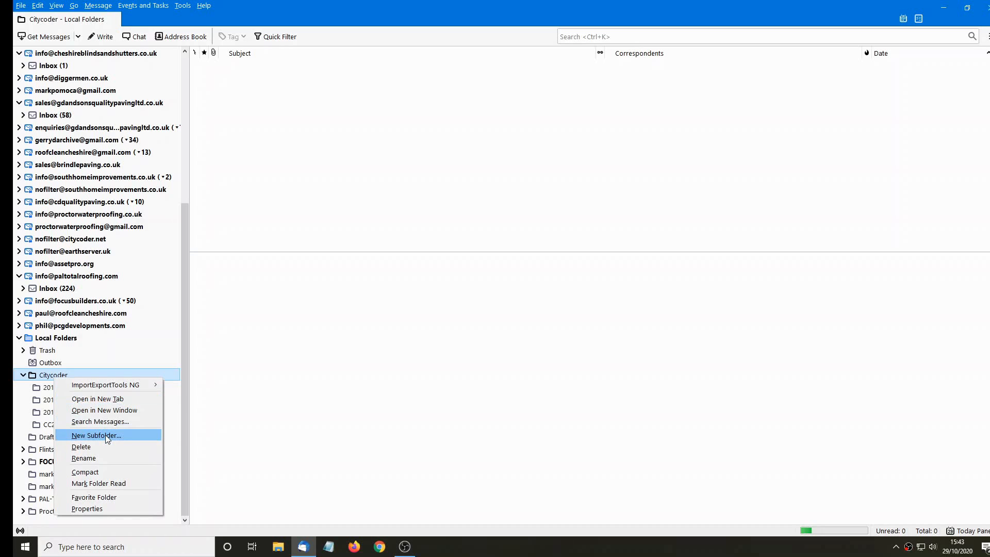
click(95, 435)
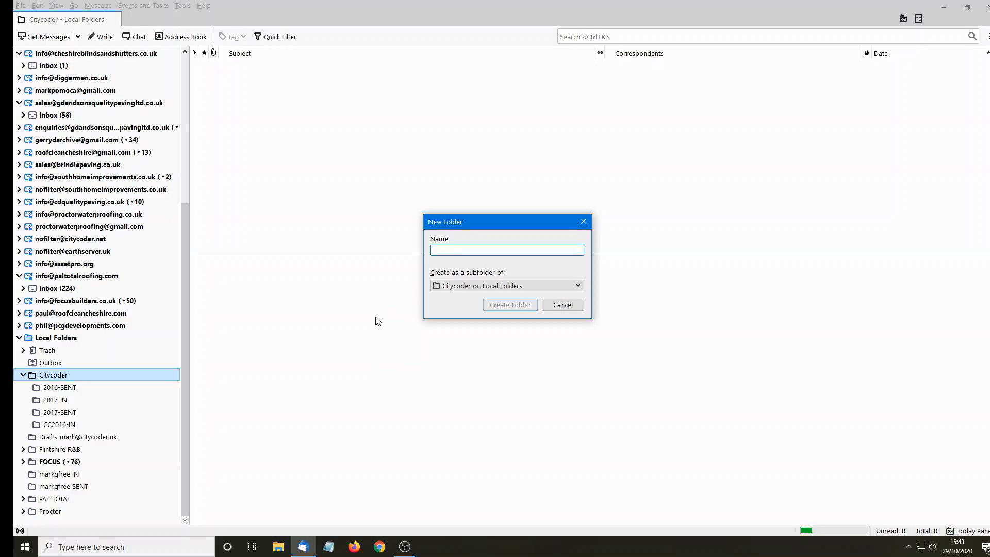
text(2)
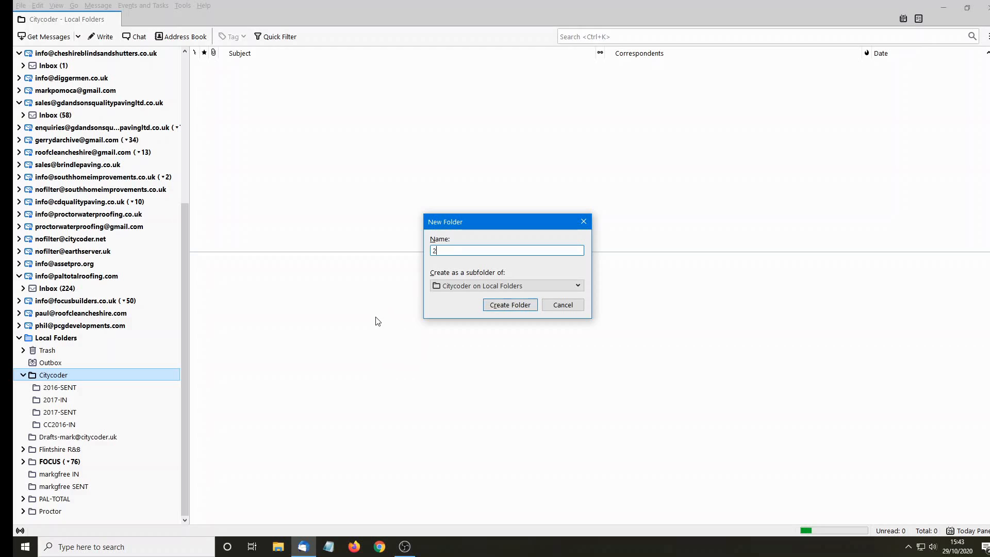
text(018)
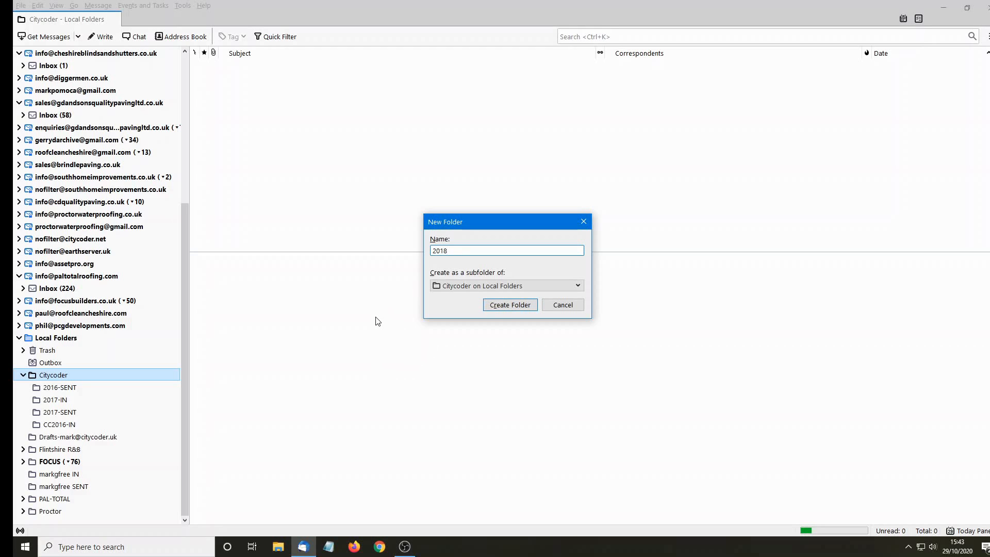
text(-SE)
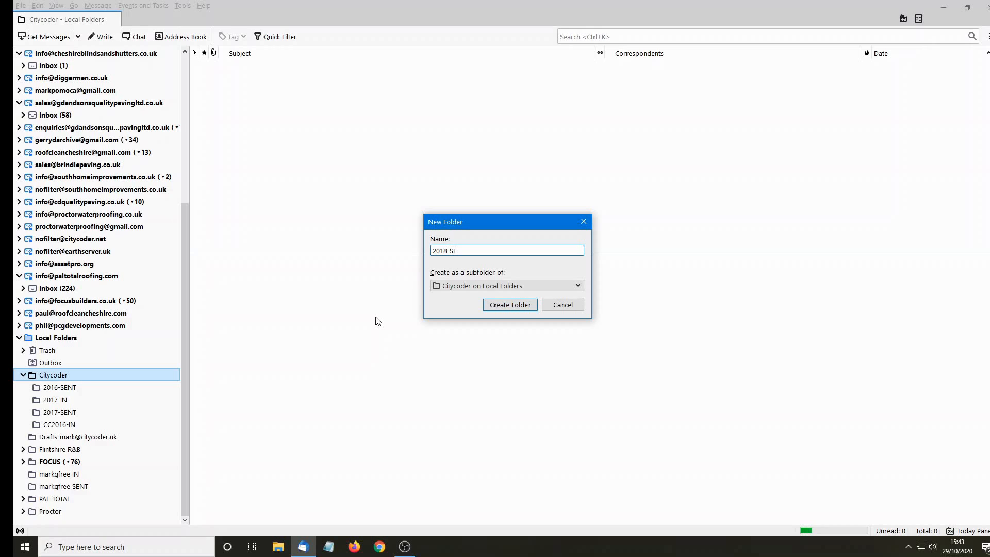
text(NT)
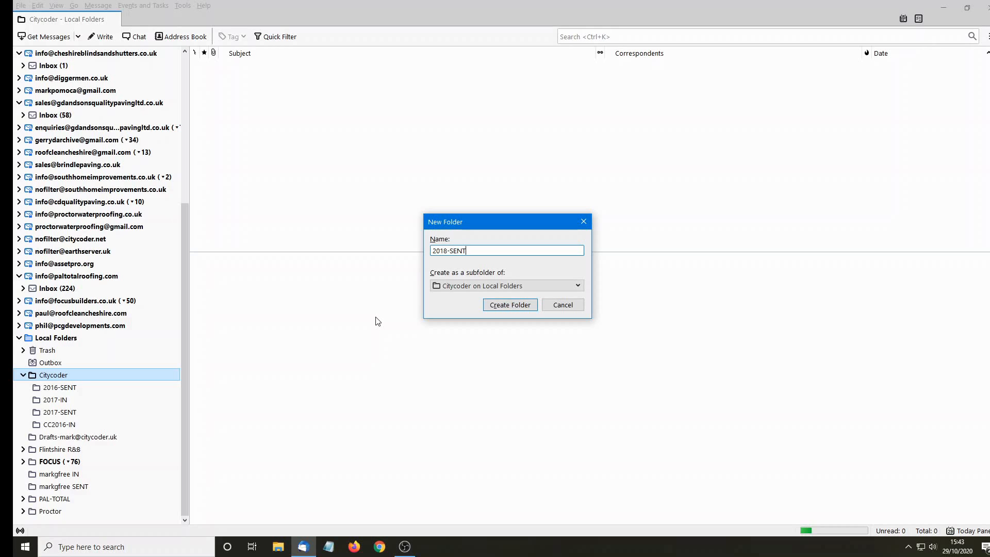
click(509, 304)
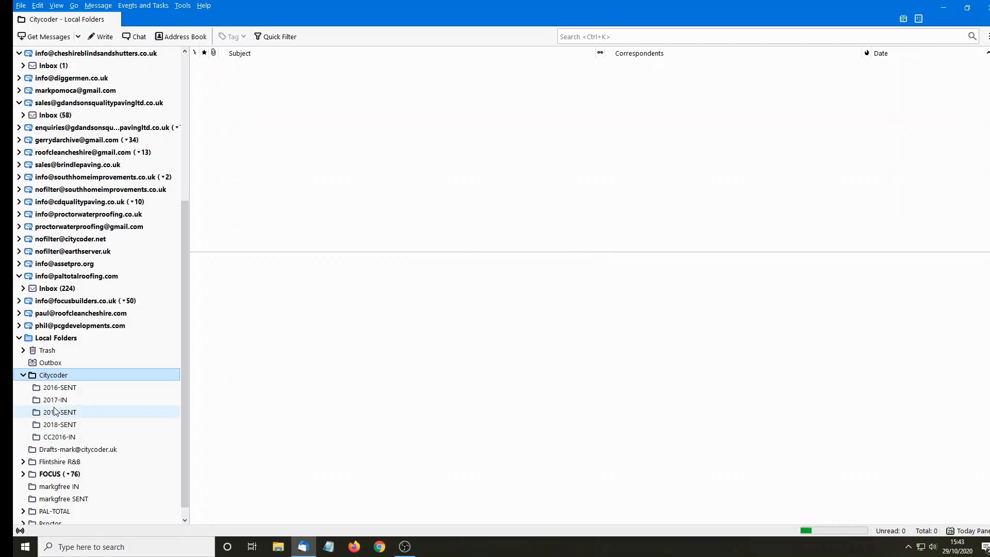
click(60, 423)
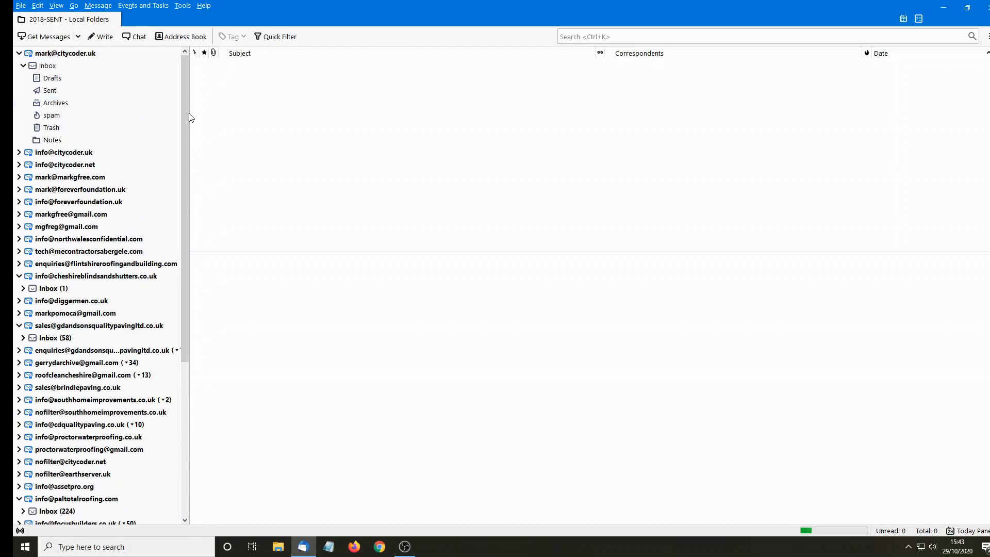
- Move the thirteen earliest January 2018 sent messages into Citycoder's 2018-SENT folder
click(50, 90)
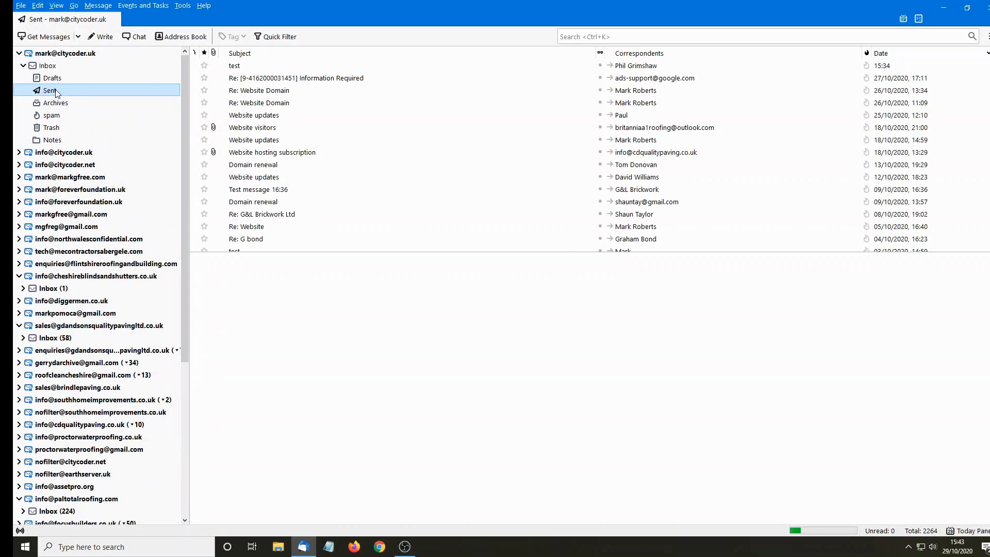
click(50, 90)
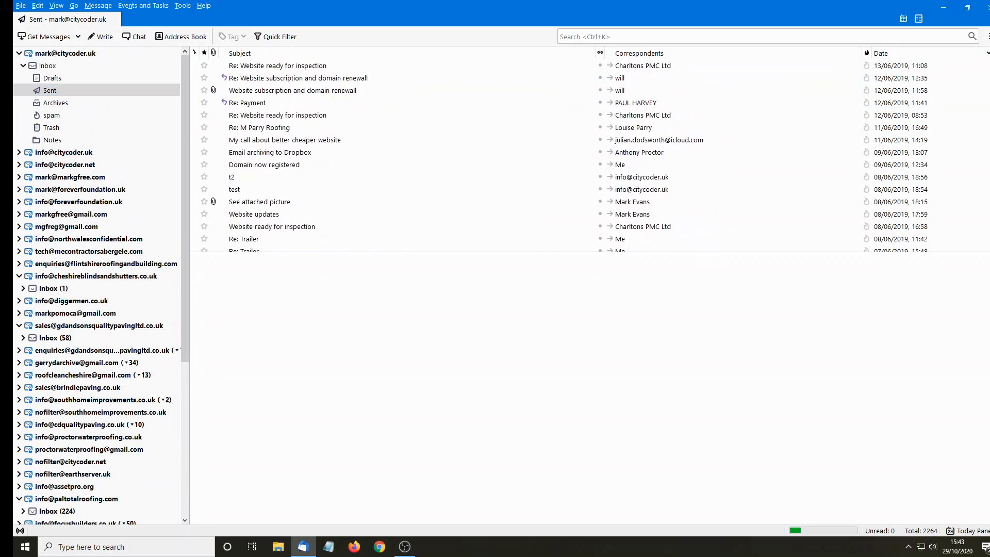
click(267, 239)
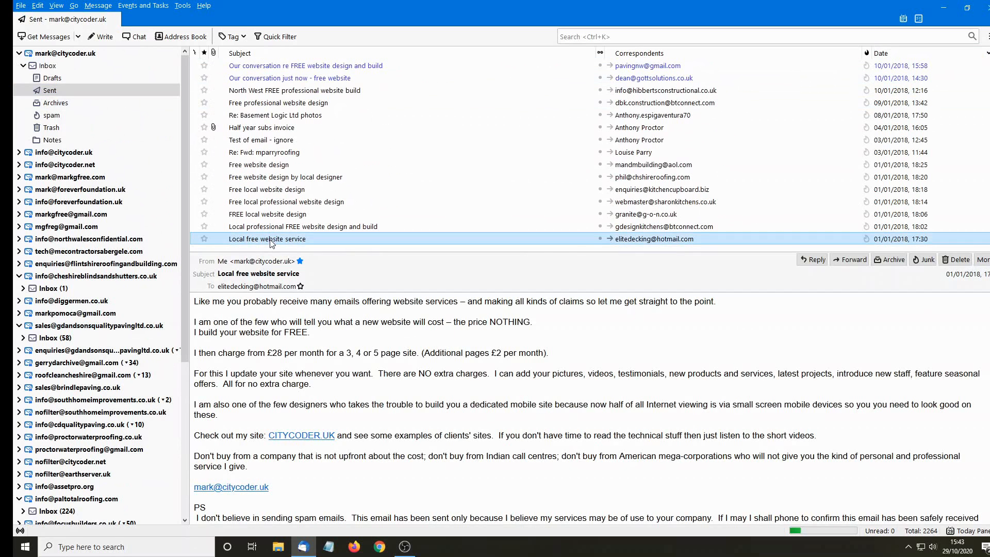
mouse_move(261, 244)
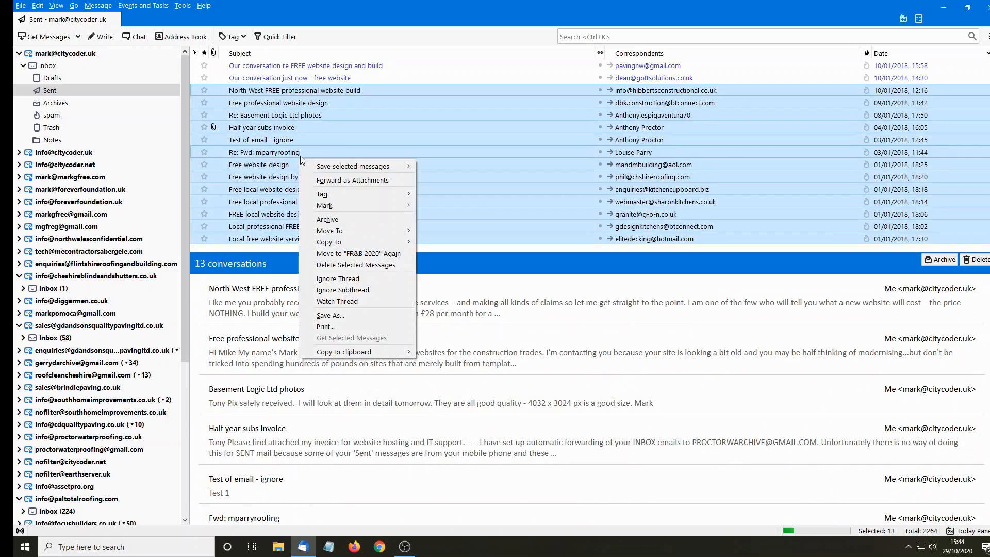
mouse_move(330, 231)
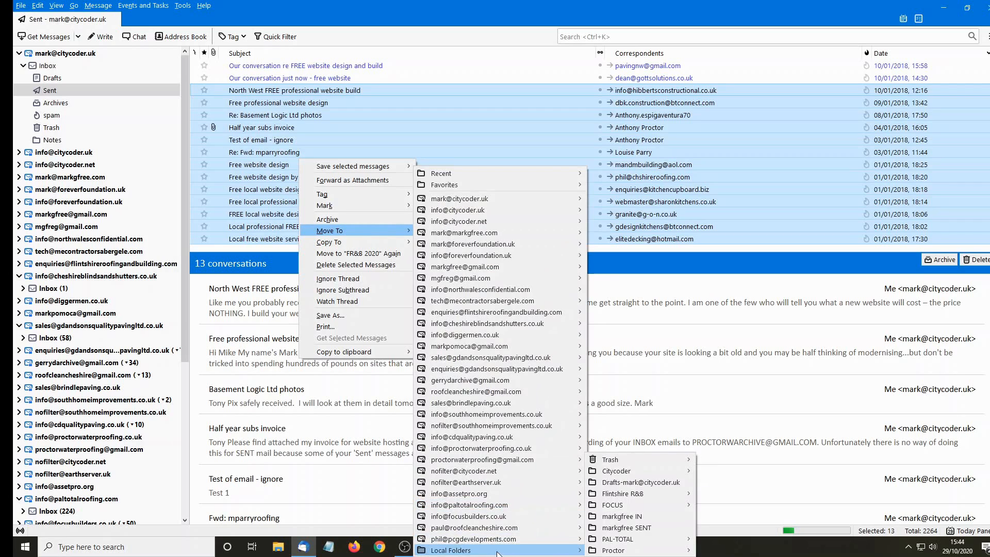
mouse_move(616, 471)
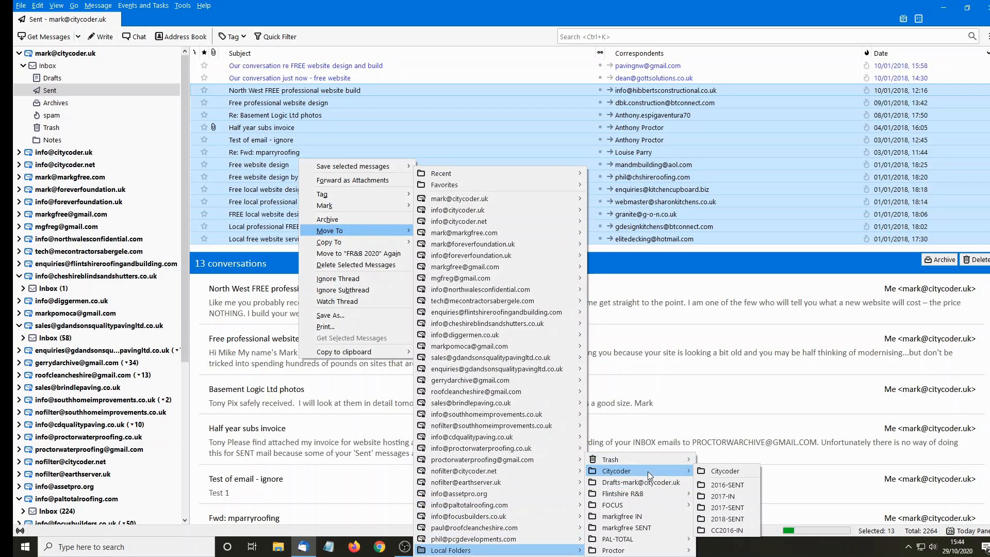
mouse_move(726, 519)
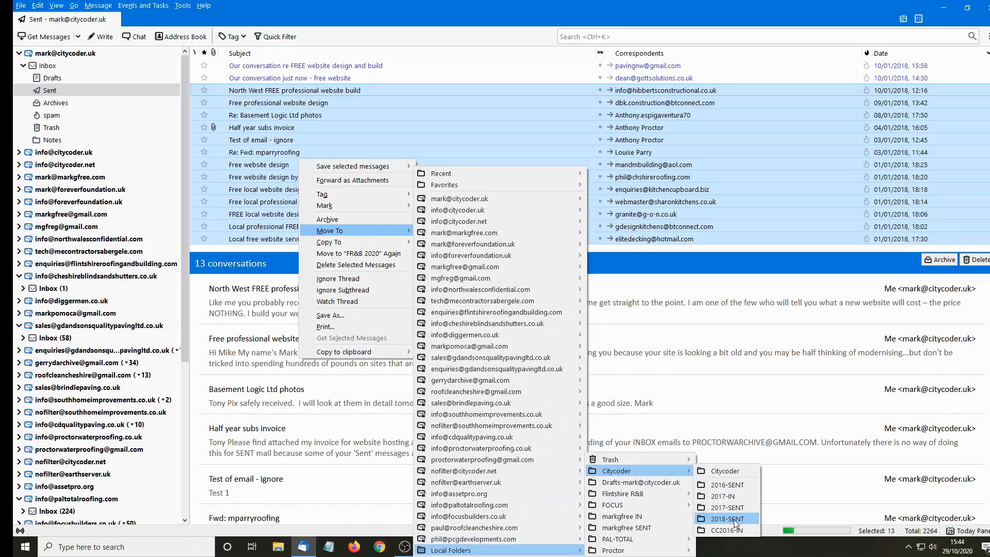
click(725, 518)
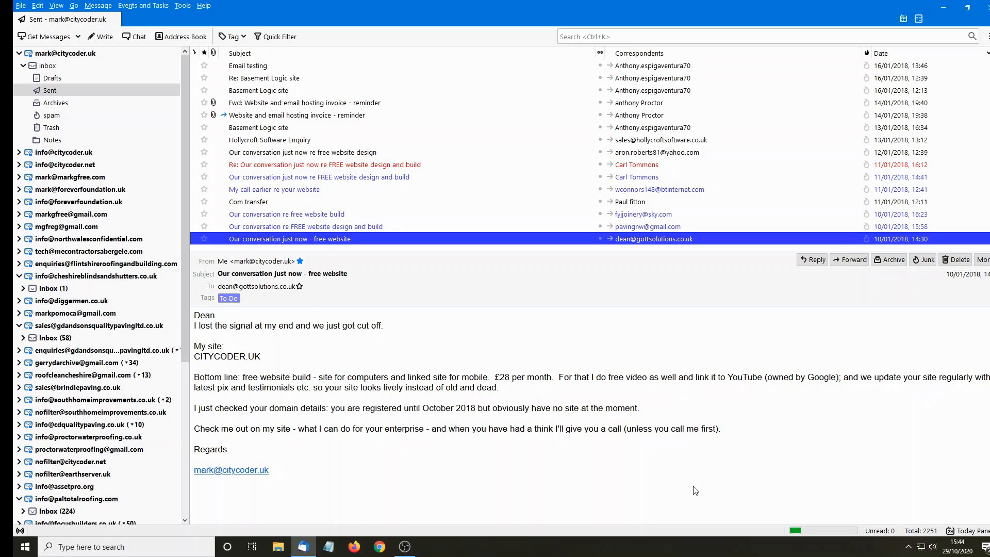
mouse_move(591, 228)
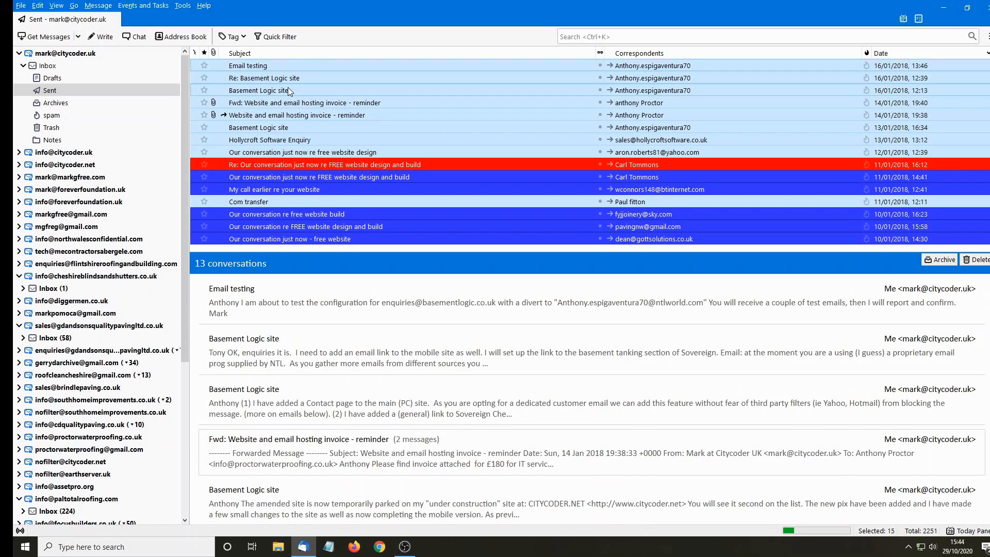
- Move two further batches of January 2018 sent messages, through 23 January, into 2018-SENT
right_click(297, 114)
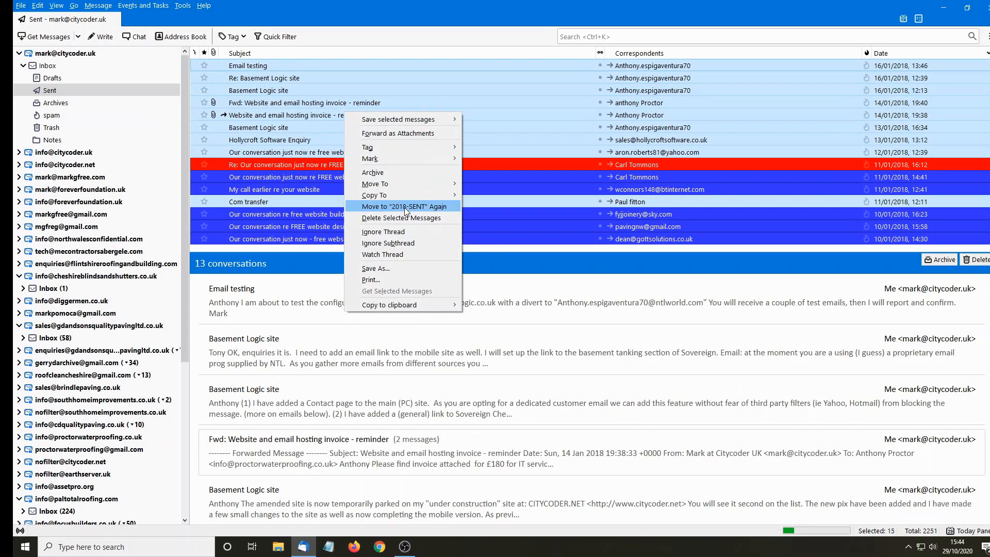
click(404, 207)
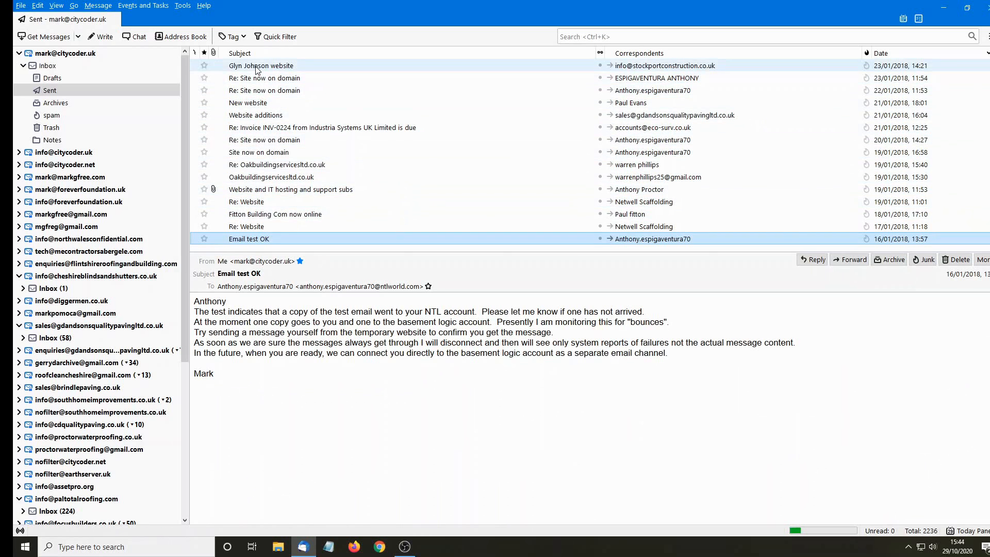
right_click(316, 114)
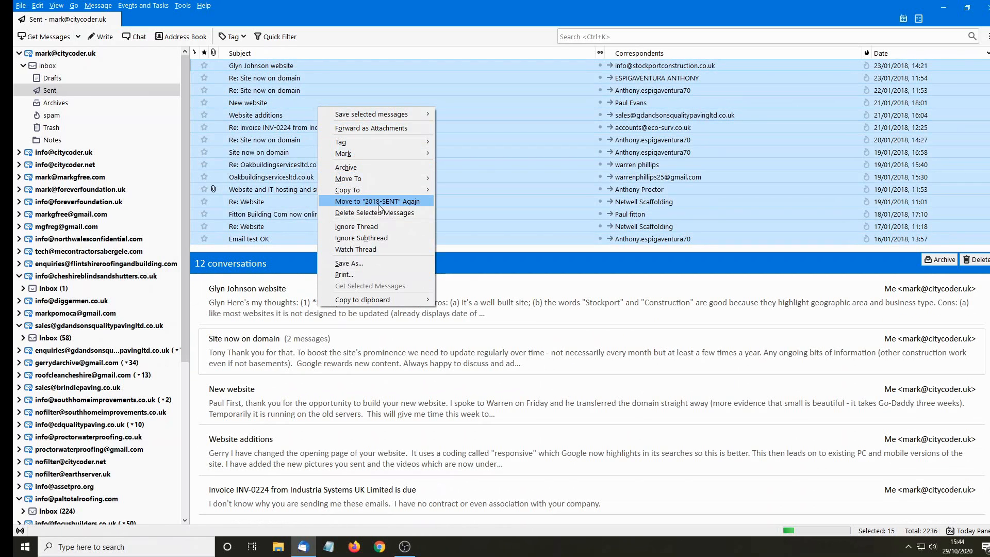
click(374, 200)
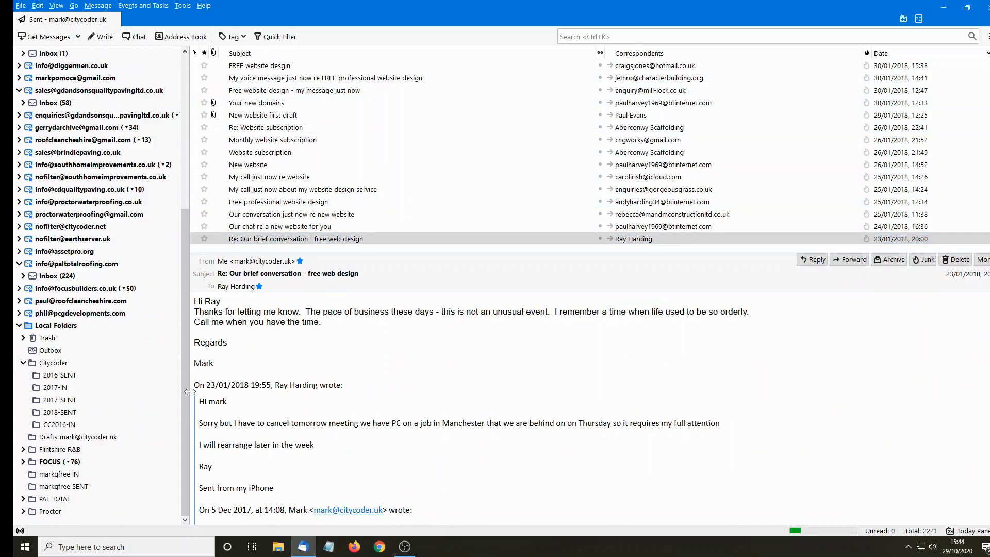
- Open 2018-SENT and confirm it lists 43 moved January 2018 messages
click(59, 412)
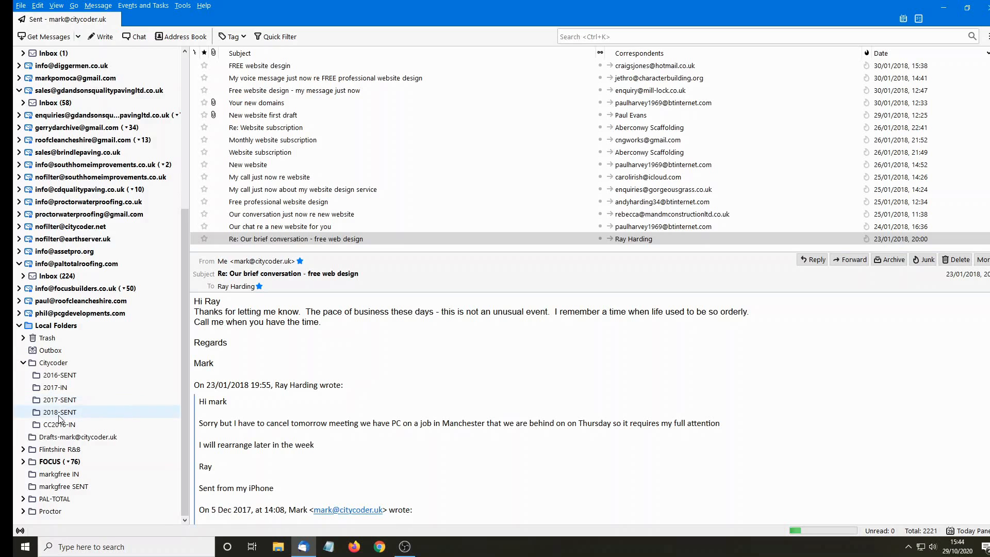
click(59, 411)
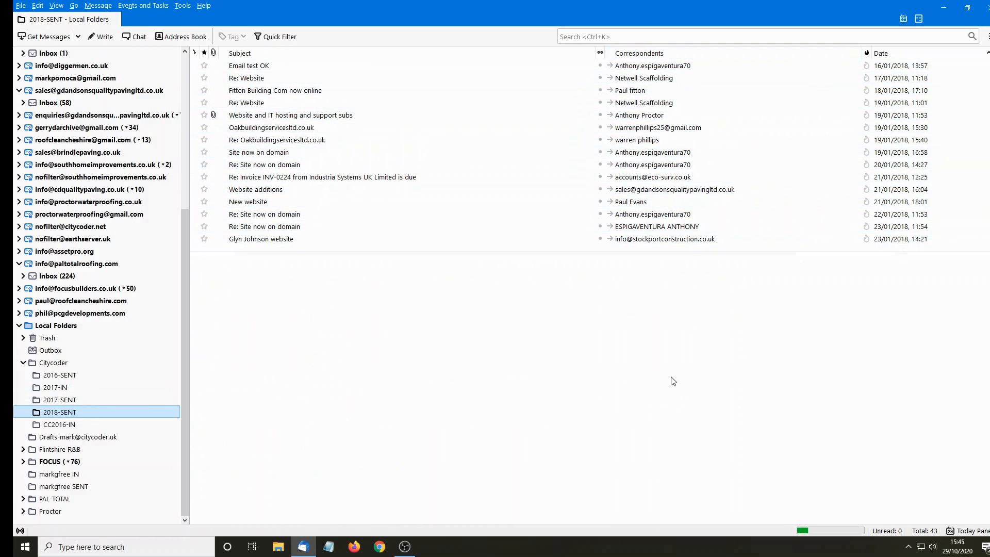
mouse_move(587, 307)
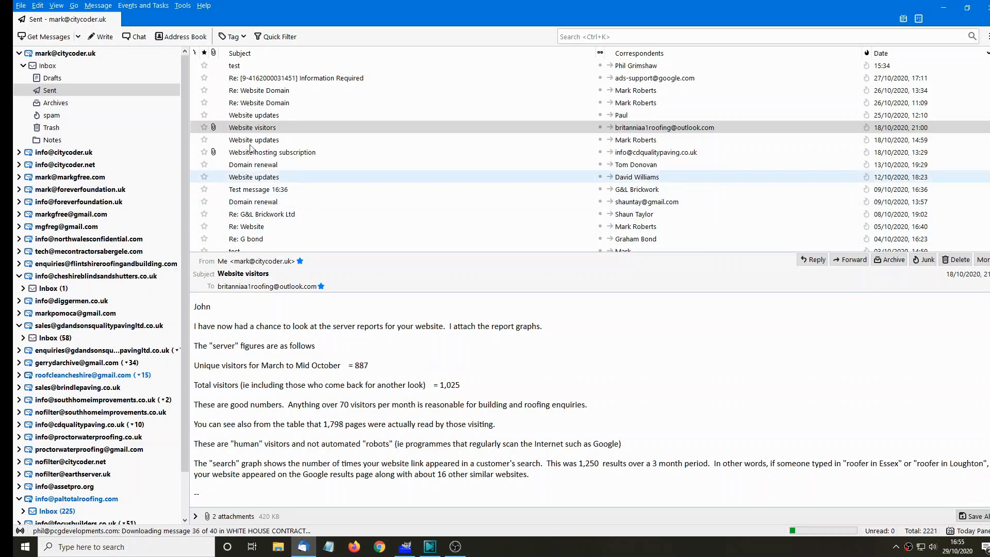
- Select the Website visitors message and expand its search.jpg and server-oct.jpg attachments
click(253, 127)
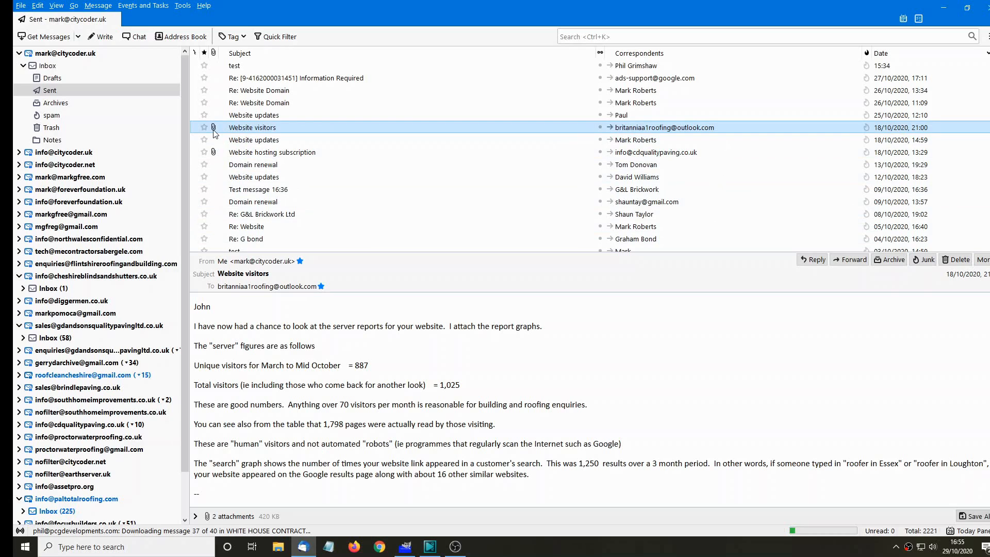
mouse_move(264, 503)
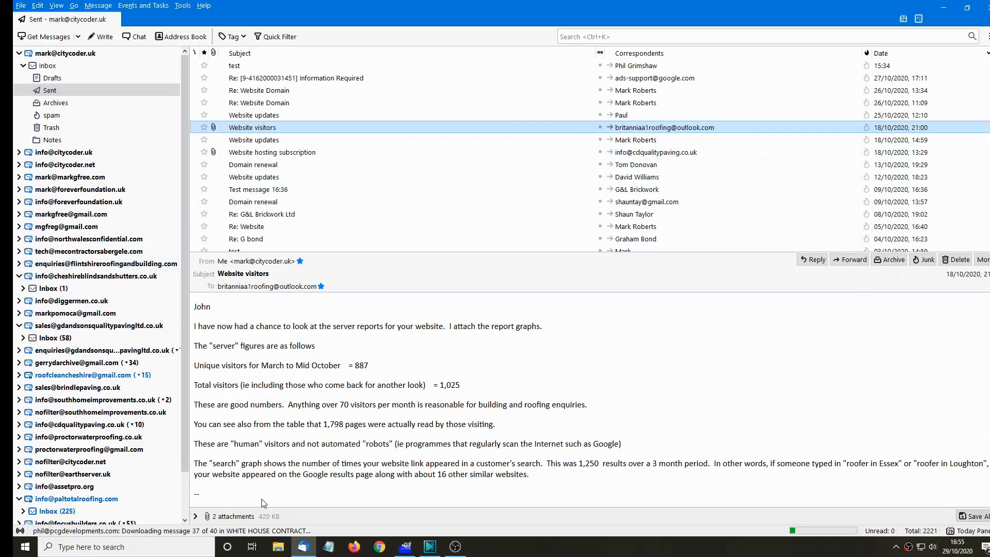
click(196, 516)
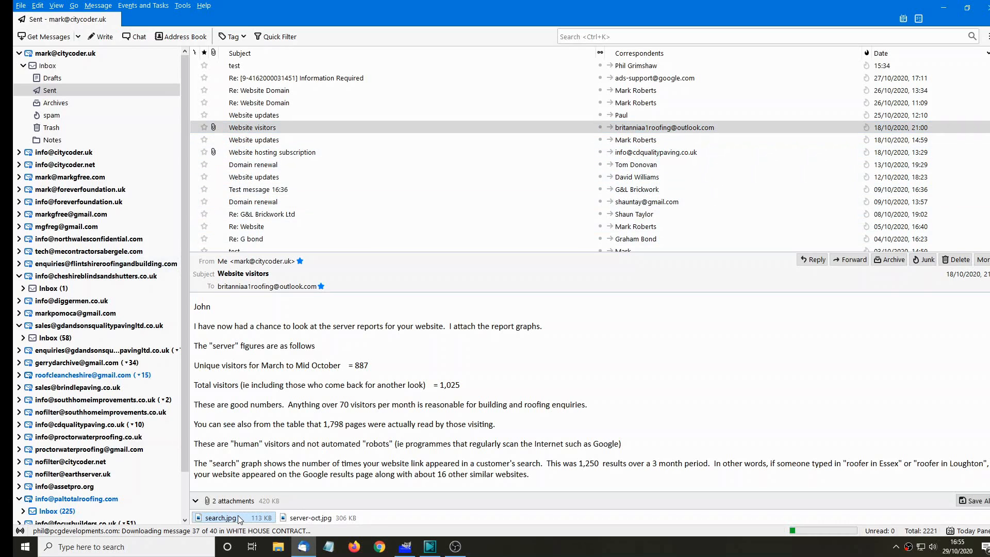
click(310, 517)
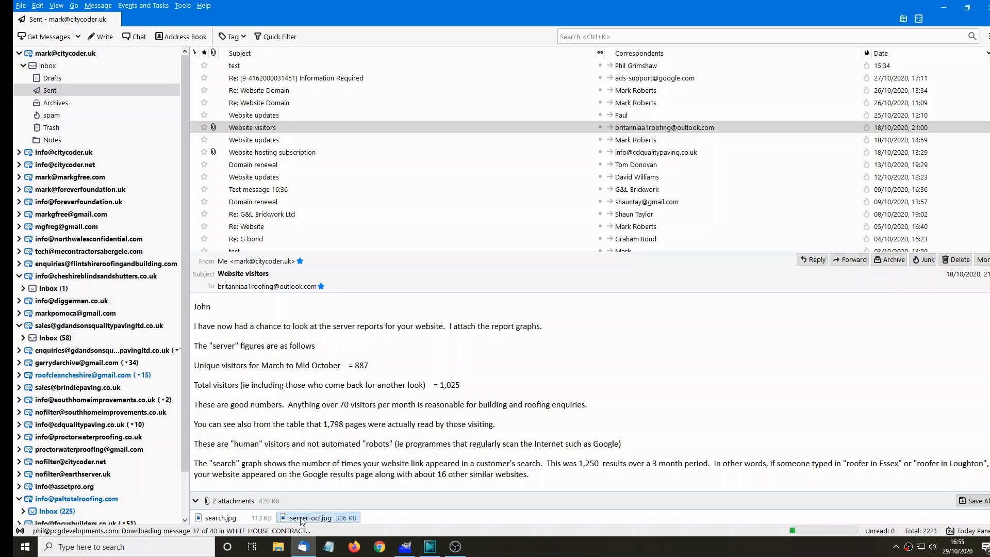
click(222, 518)
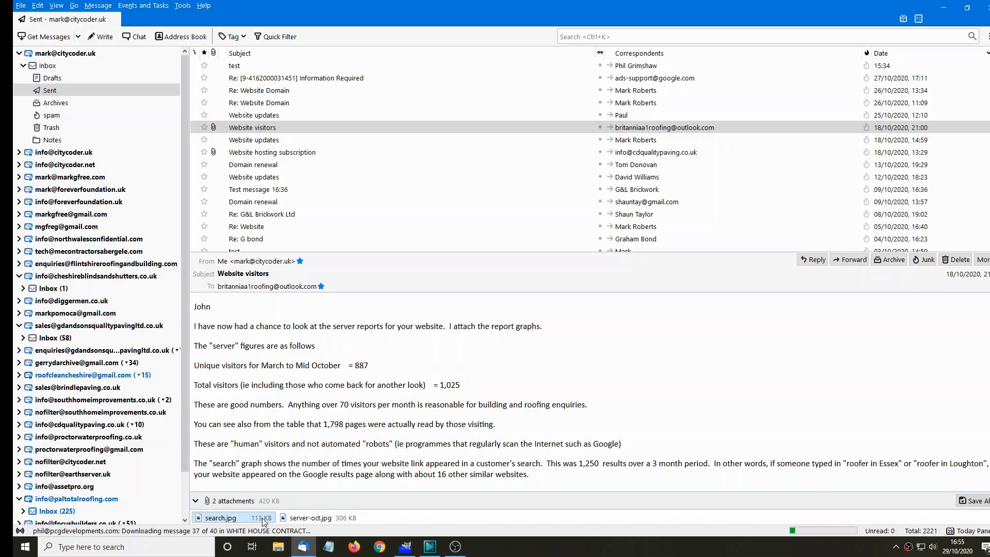
mouse_move(293, 492)
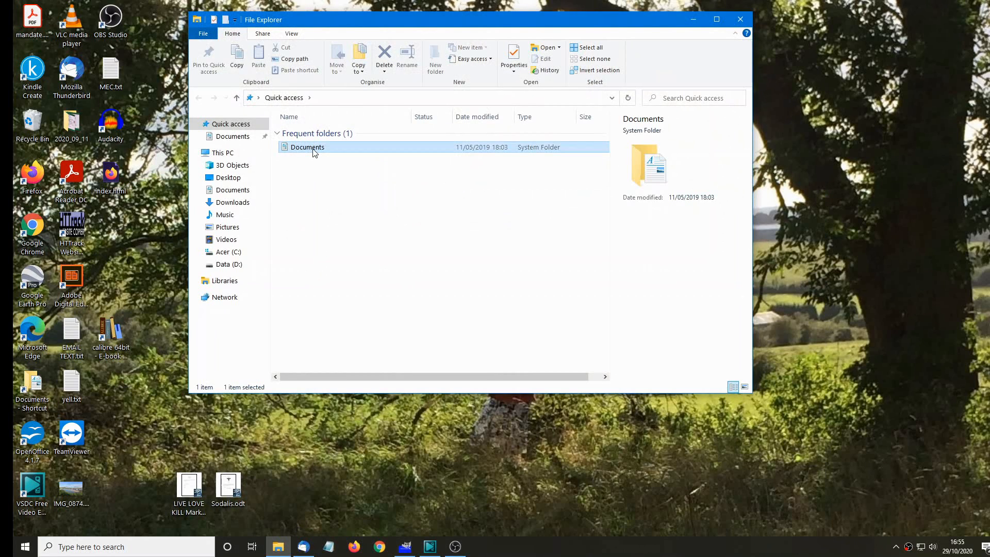
- Make a new ATTACHMENTS folder in Documents, then return to the Website visitors message
double_click(308, 147)
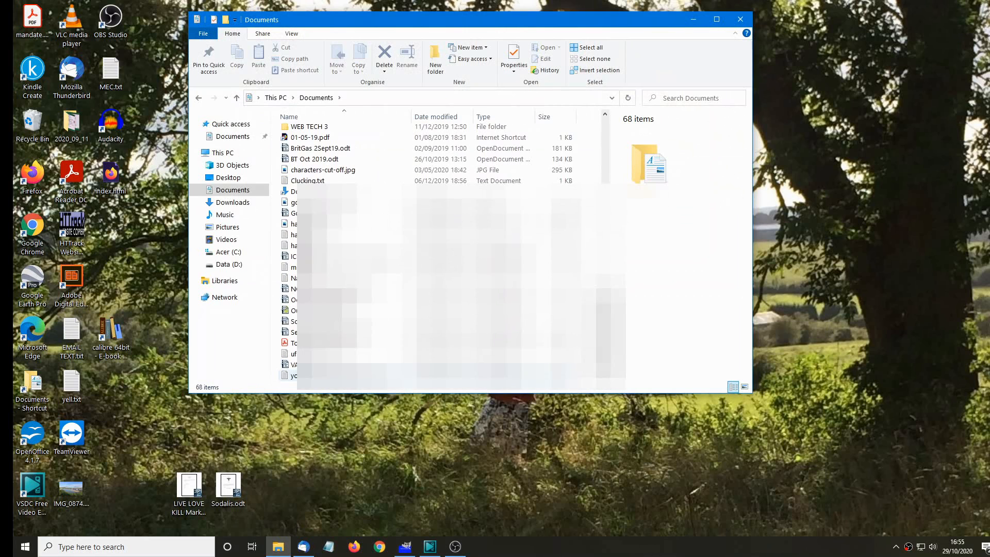
scroll(down, 3)
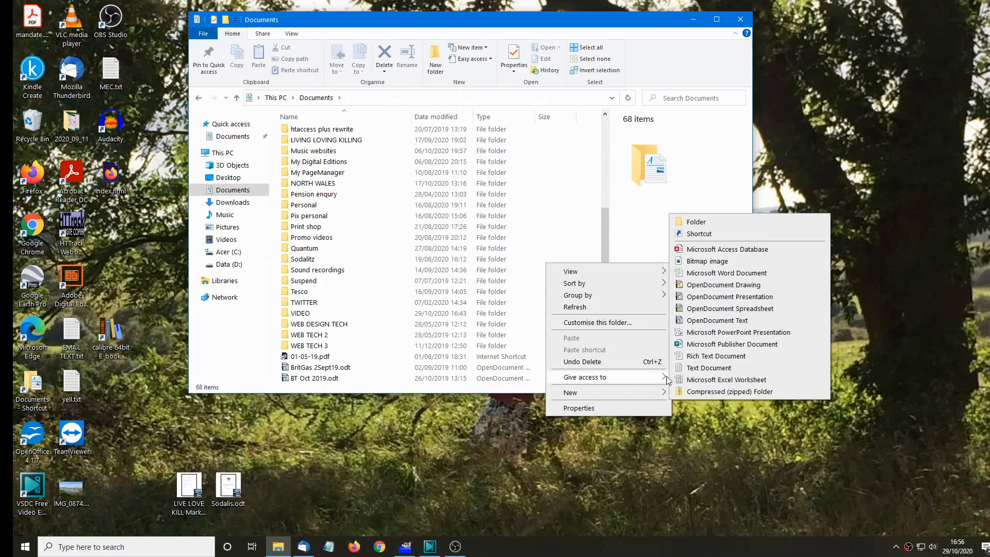
click(695, 222)
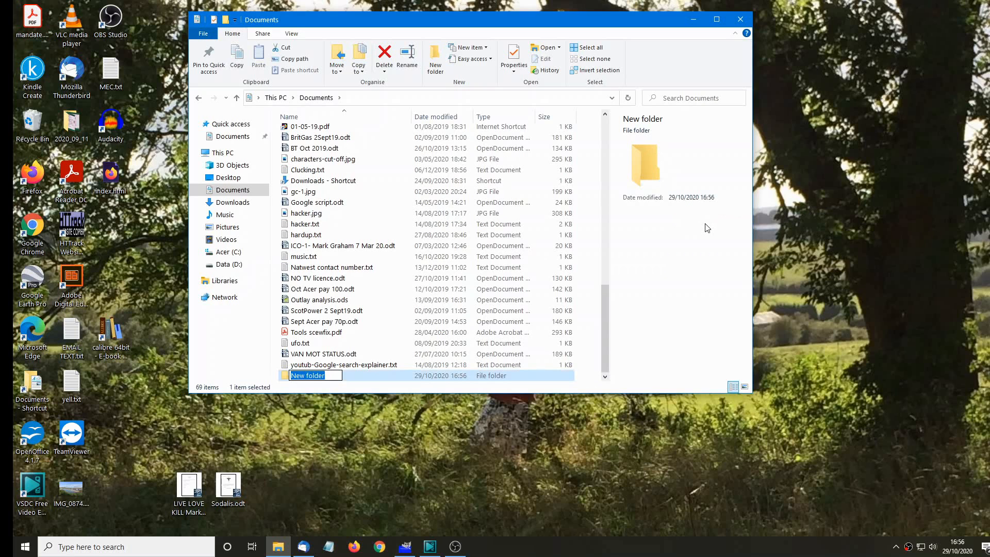
text(ATTACHMENTS)
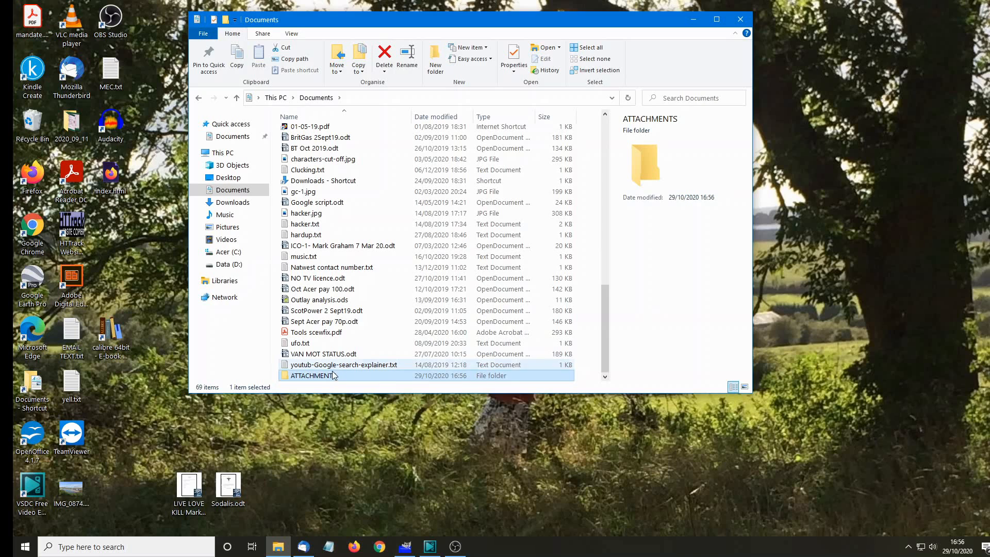
click(312, 375)
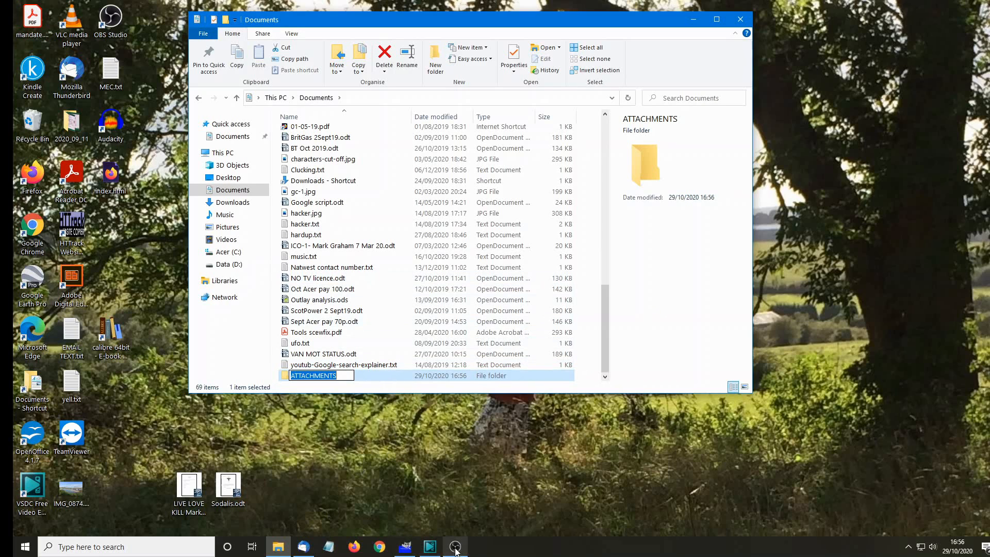
click(430, 546)
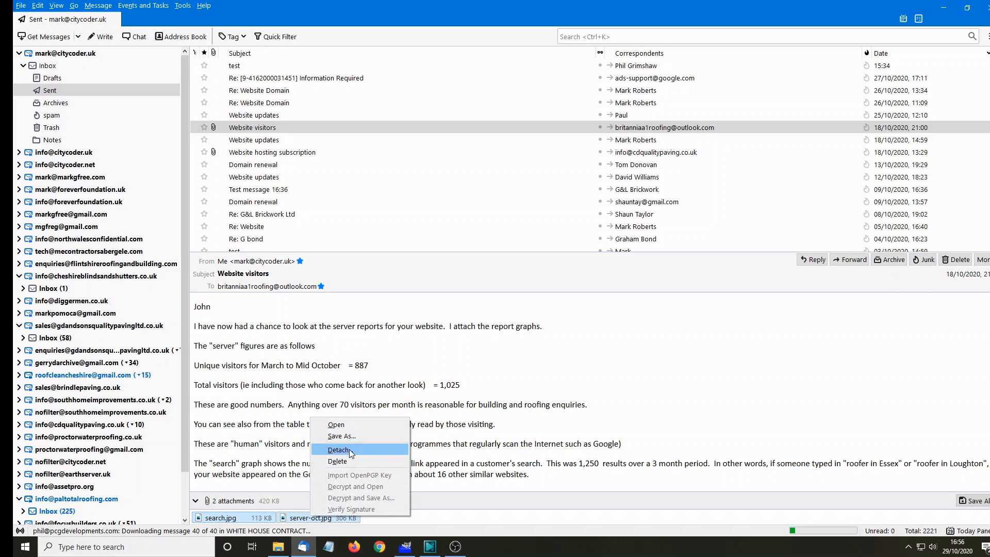
- Detach search.jpg and server-oct.jpg to Documents\ATTACHMENTS and confirm removing them from the message
click(339, 450)
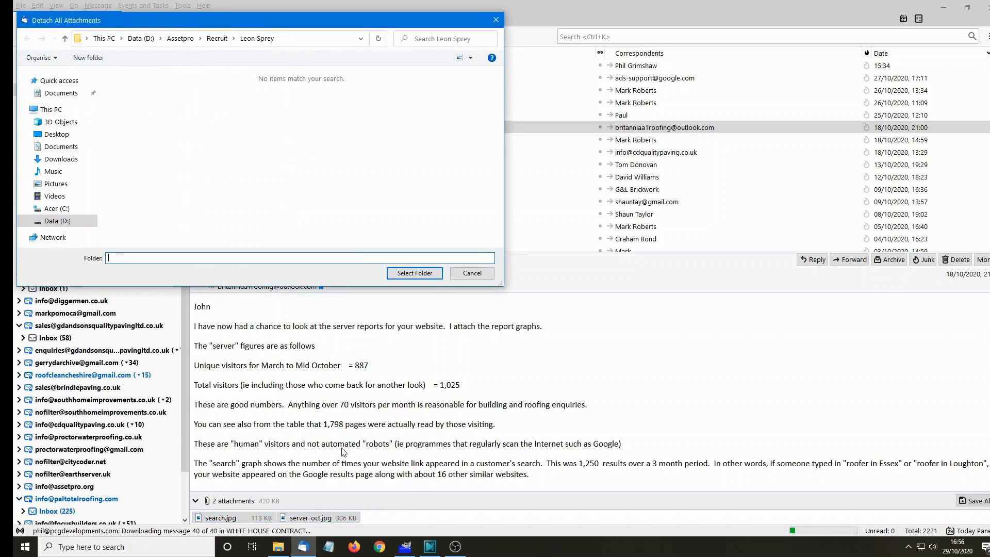
mouse_move(54, 171)
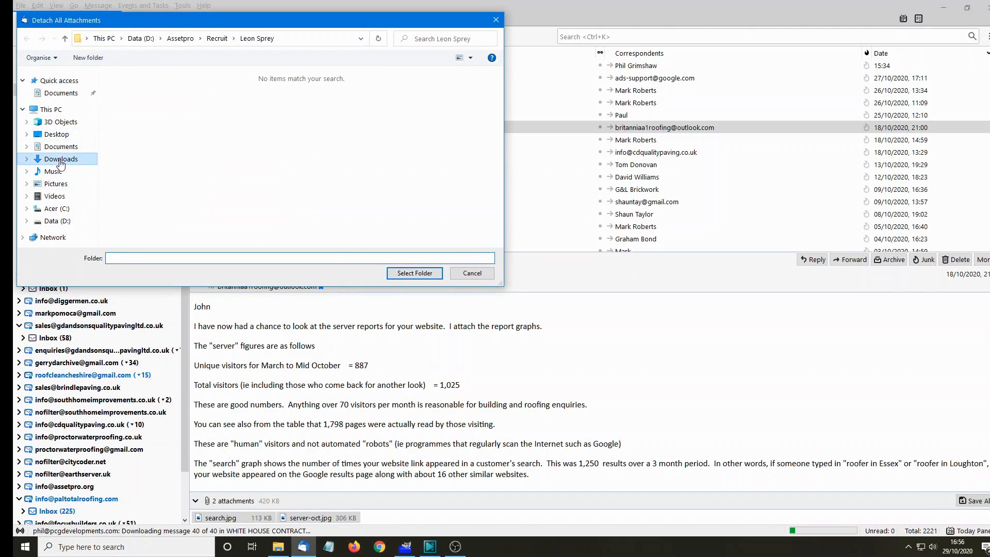
click(61, 158)
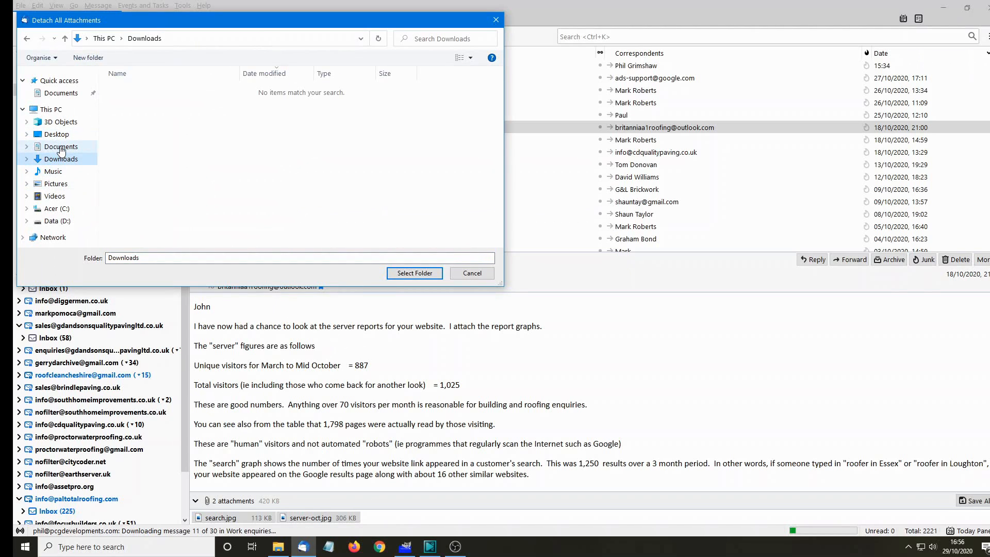
click(61, 146)
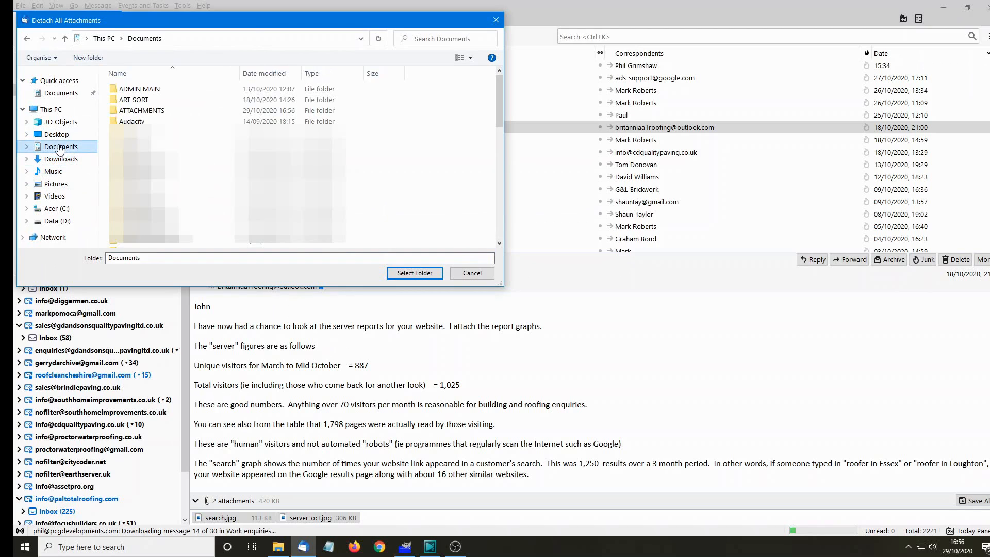
click(141, 111)
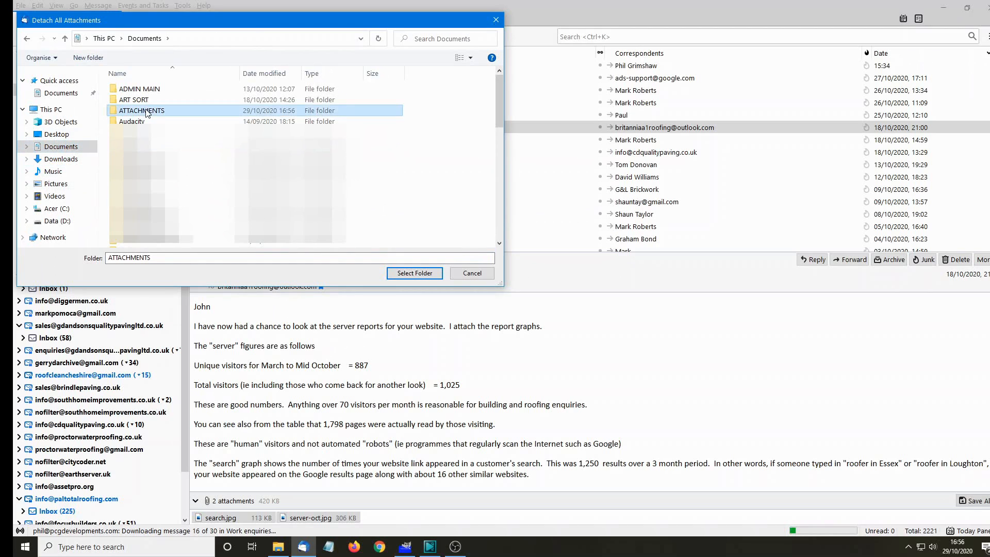
double_click(141, 110)
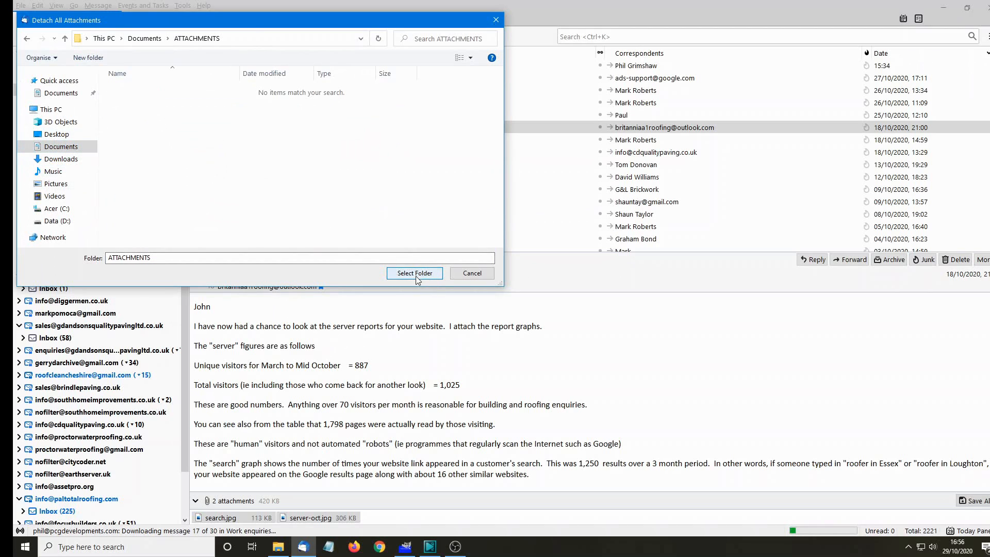
click(414, 273)
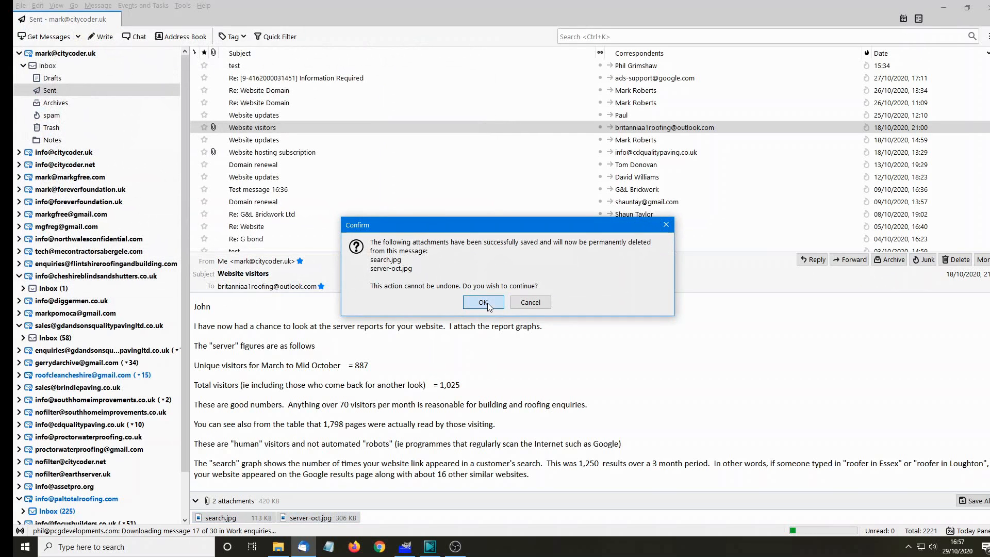
click(483, 301)
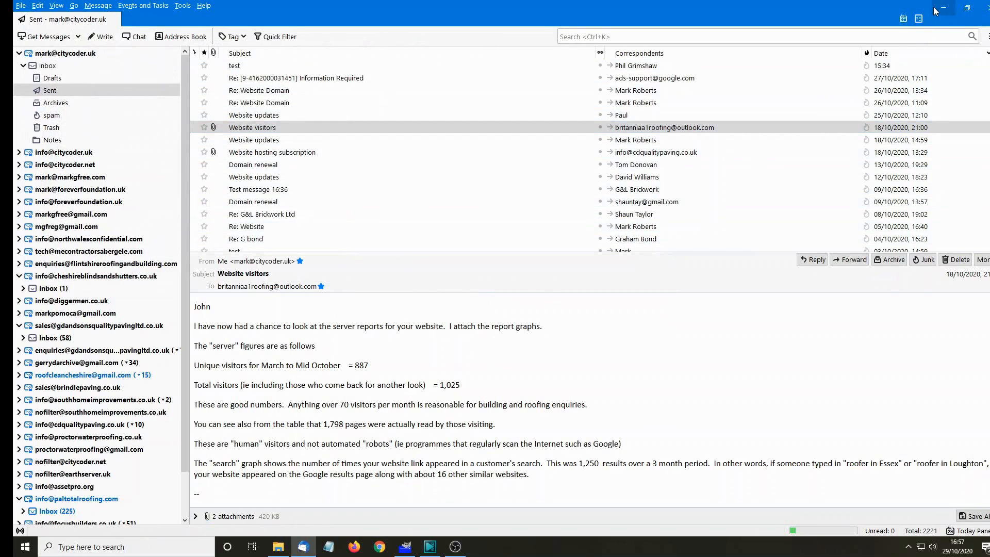
- Minimise Thunderbird and view search.jpg and server-oct.jpg inside the ATTACHMENTS folder
click(278, 546)
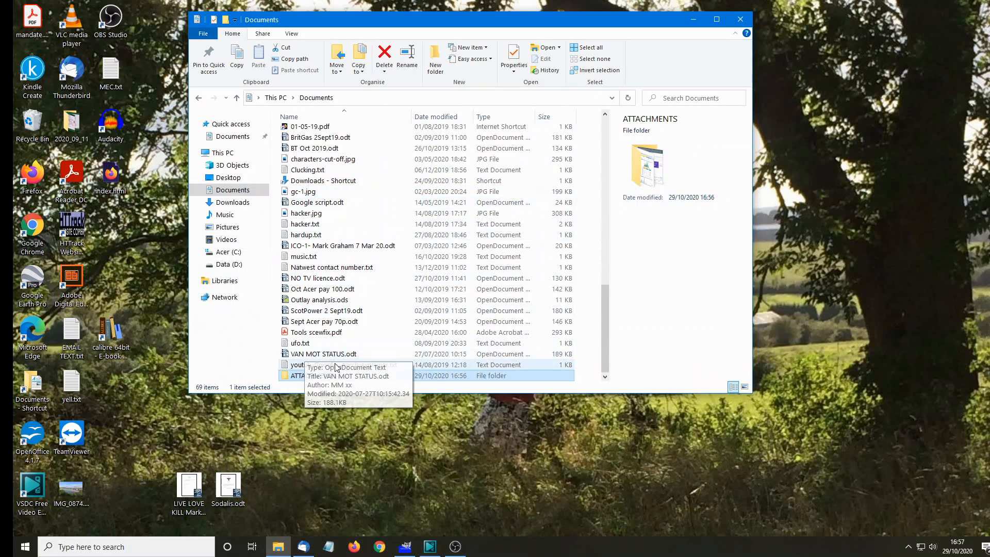
double_click(303, 375)
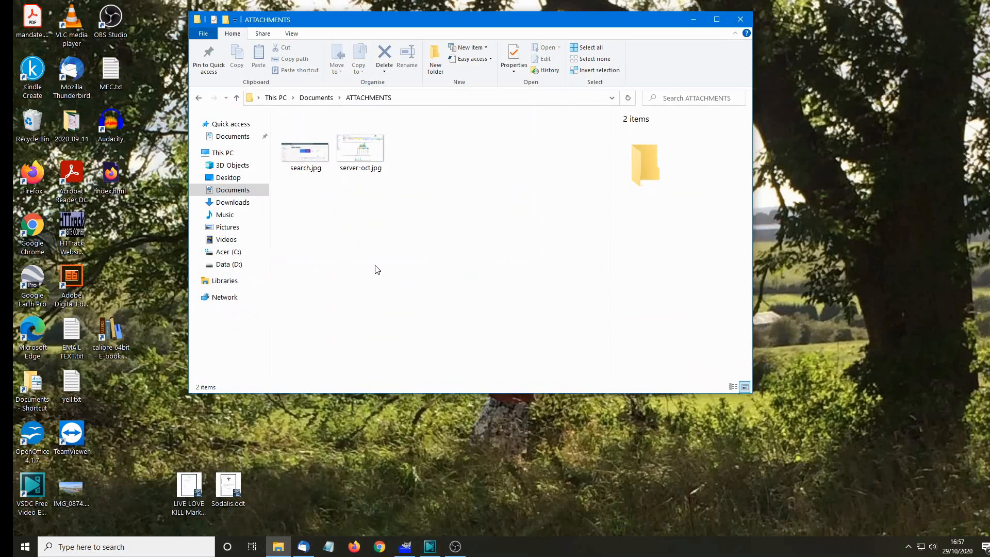
click(360, 142)
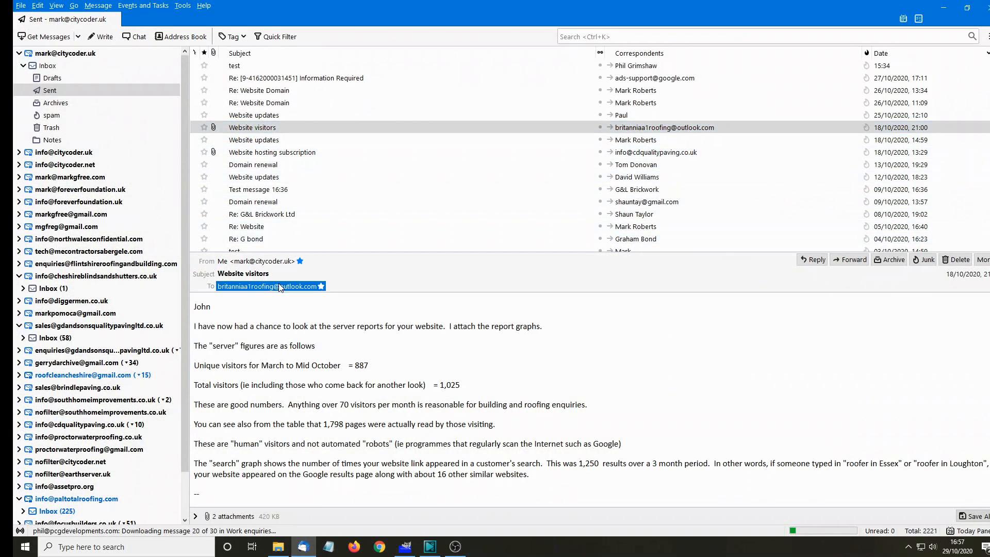
- Open the detached search.jpg from the message link in Photos, then close it
click(196, 500)
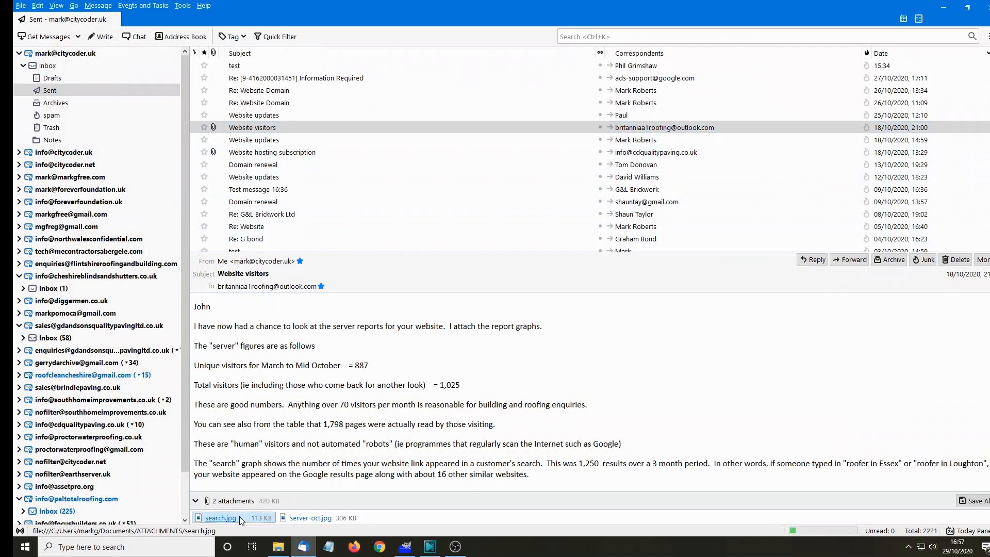
click(310, 518)
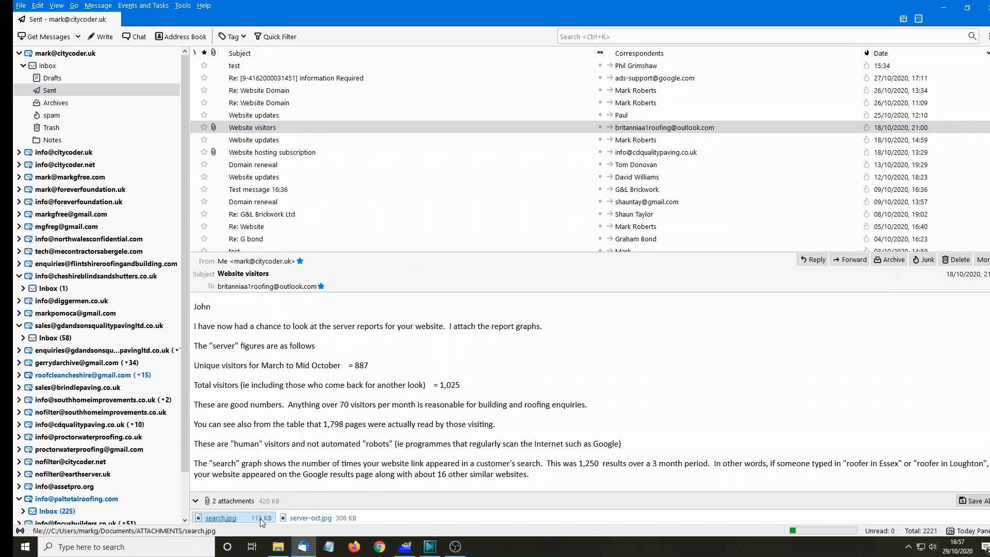
right_click(222, 518)
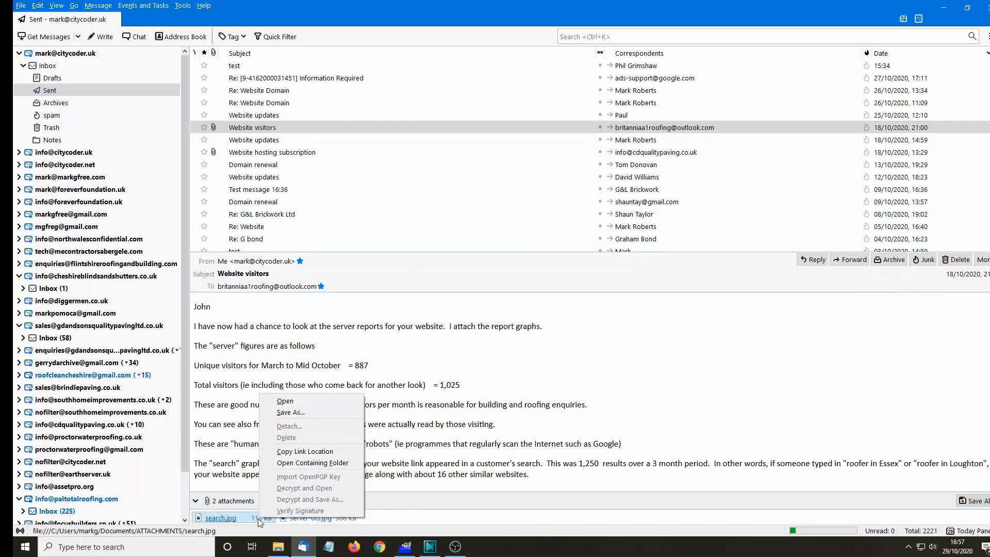
mouse_move(284, 401)
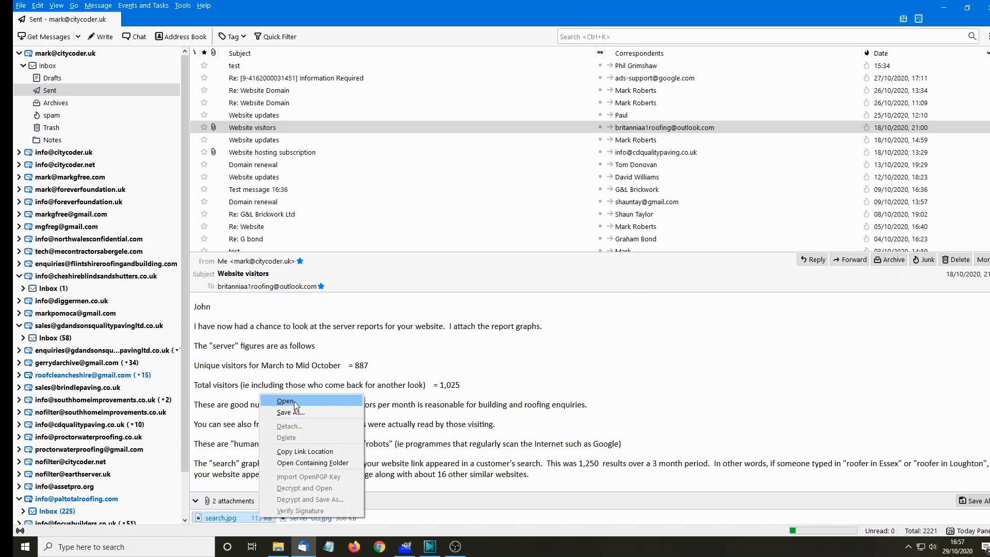
click(285, 401)
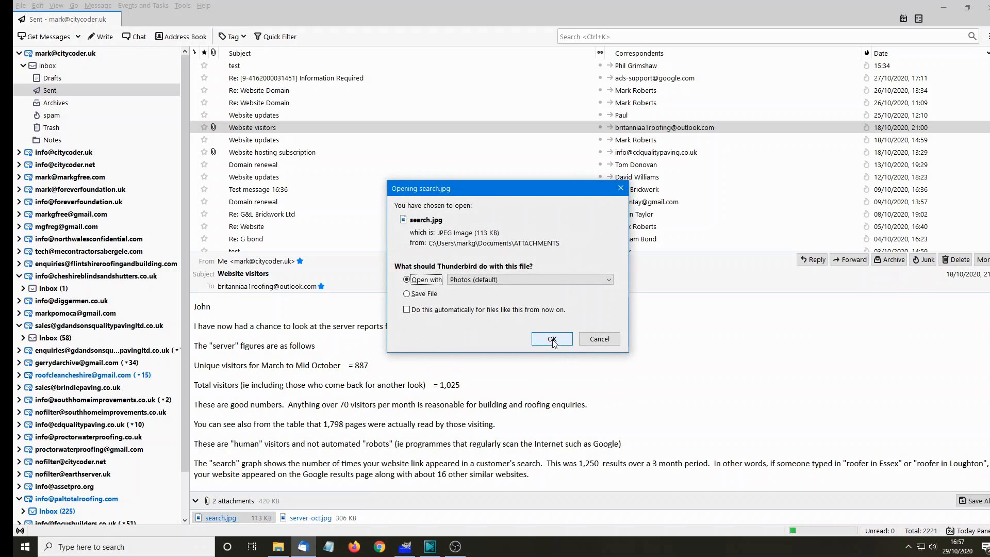
click(551, 339)
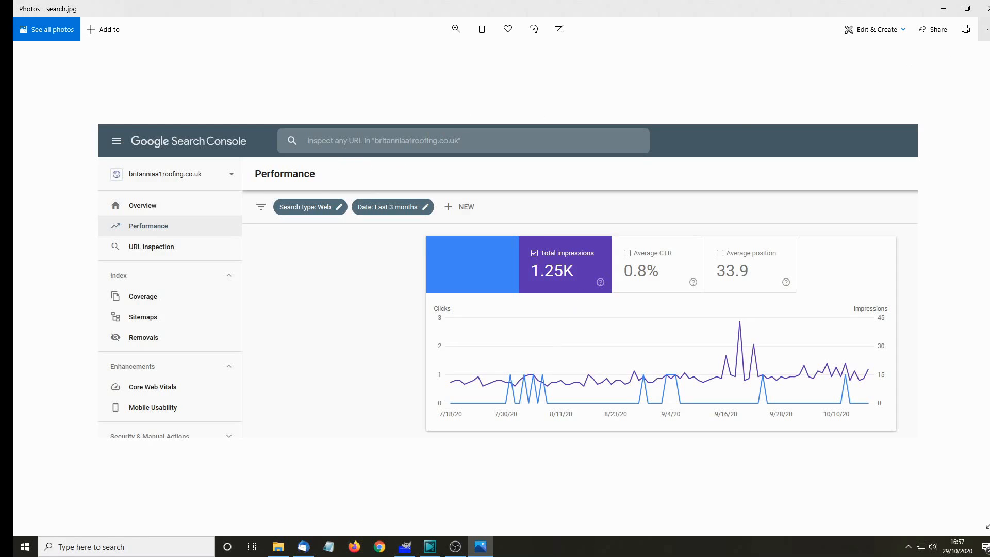
click(303, 547)
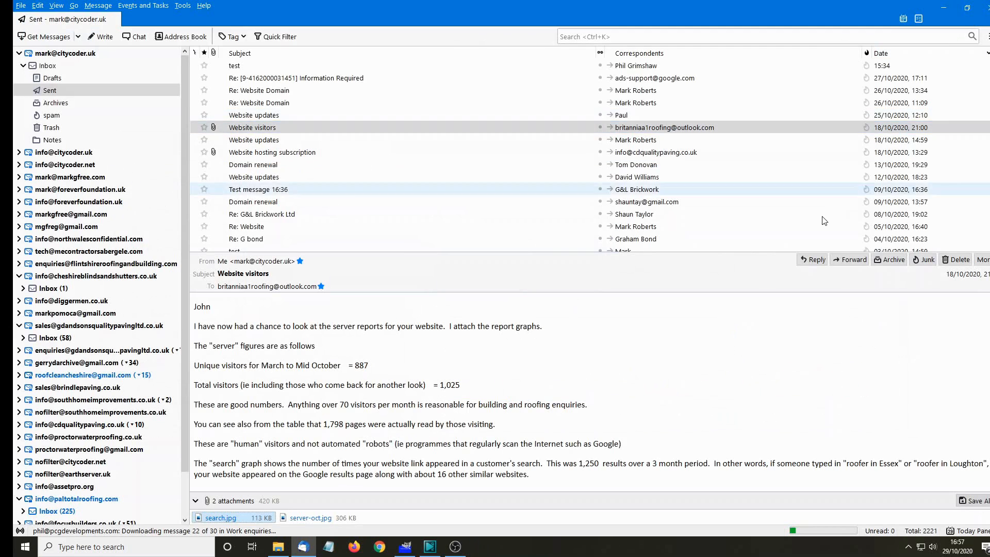
click(245, 225)
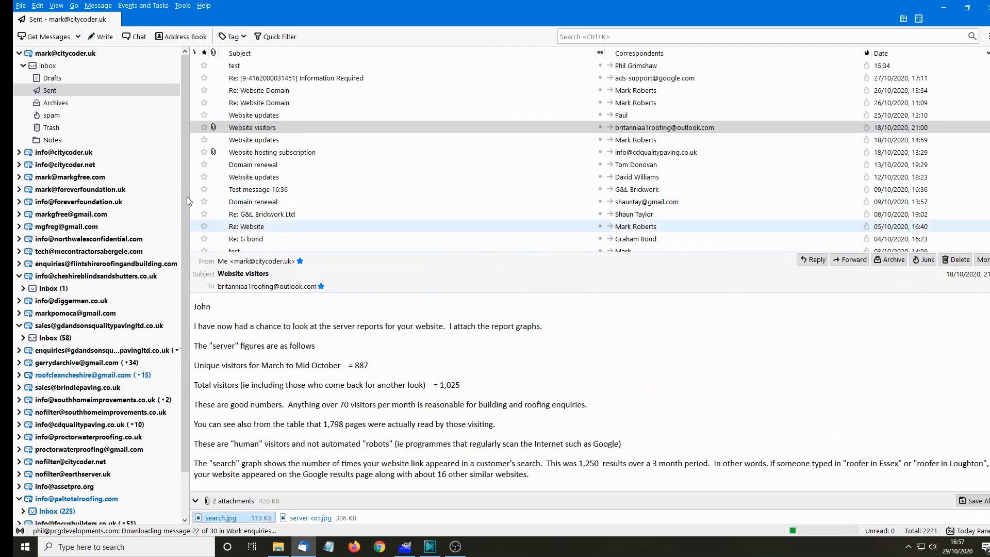
click(253, 127)
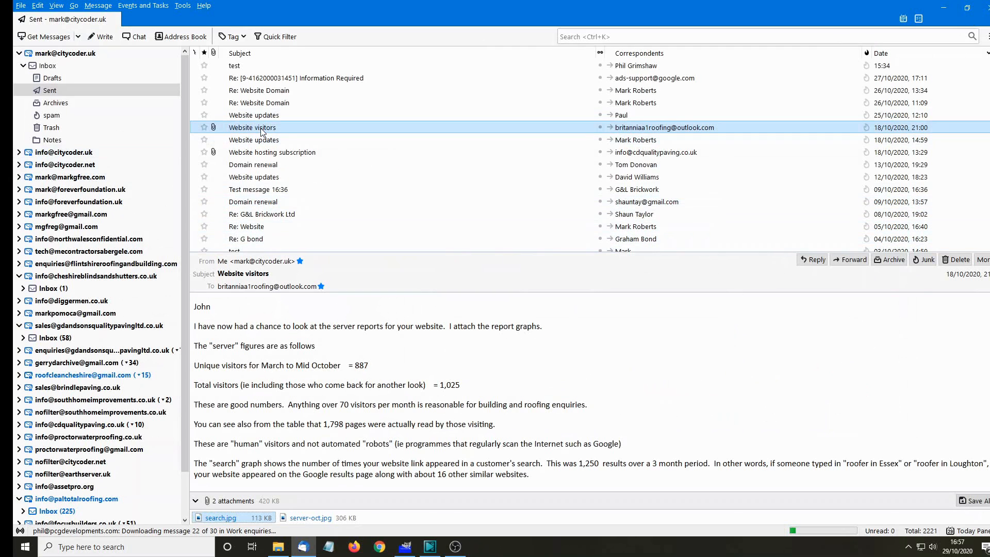